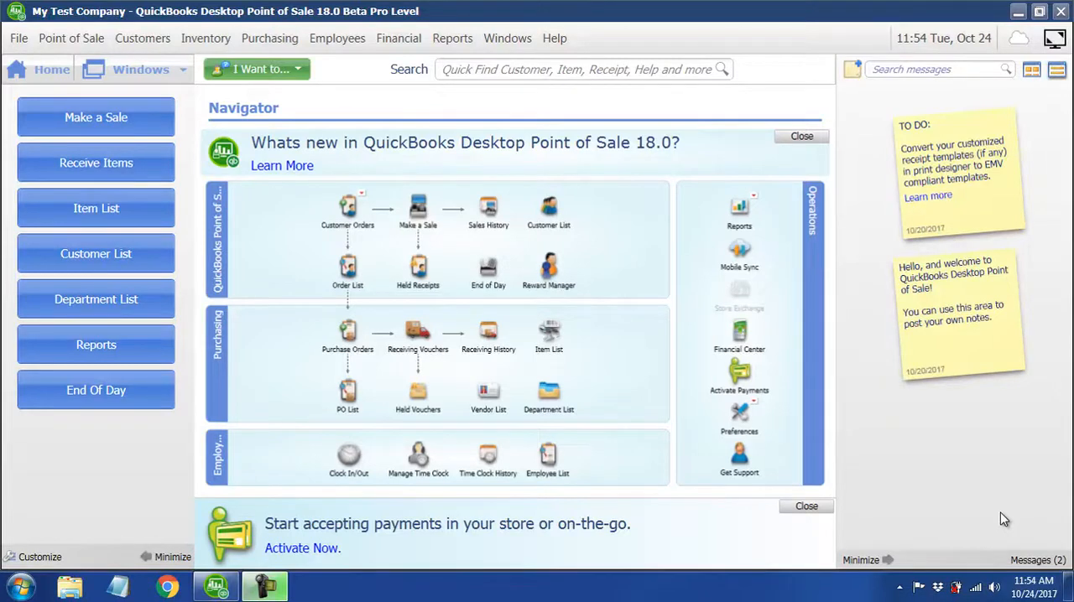
pyautogui.moveTo(830, 468)
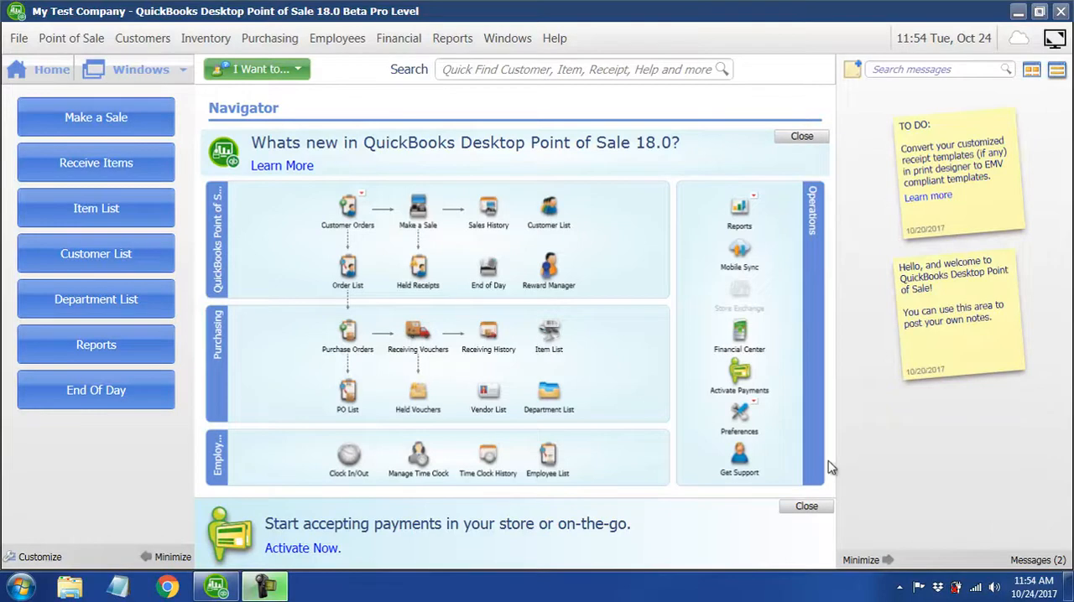
pyautogui.moveTo(418, 209)
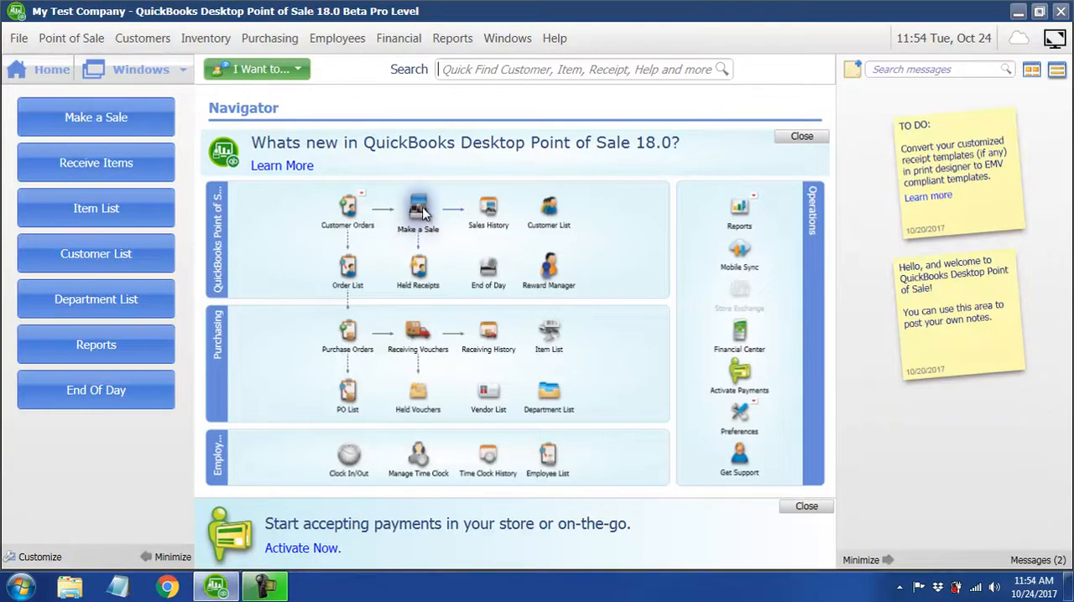
# Add a $100.00 gift card numbered 123 to a new sales receipt.
pyautogui.click(417, 210)
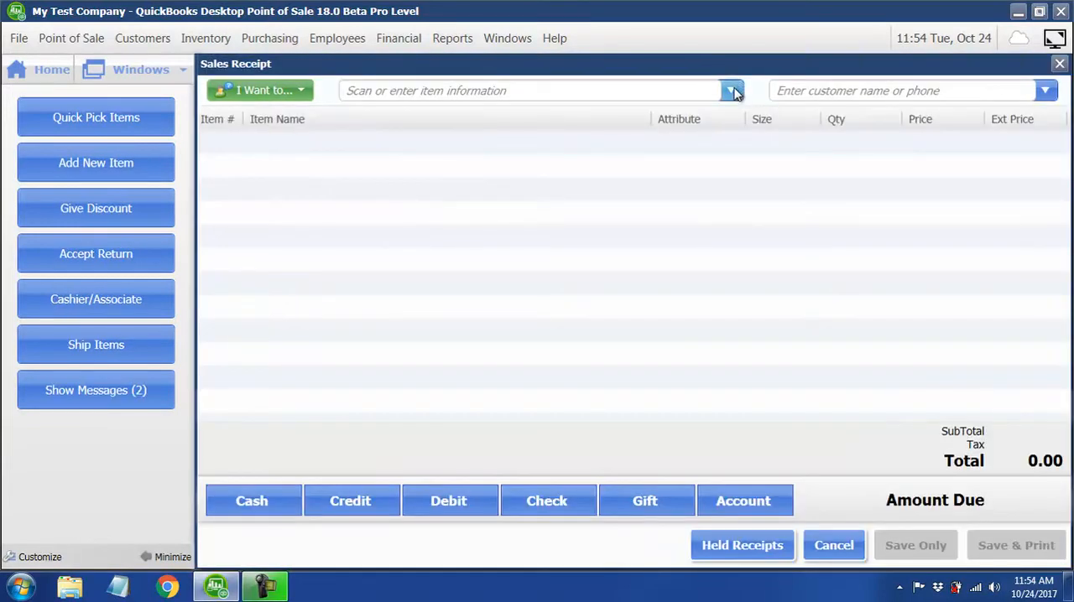
pyautogui.moveTo(516, 178)
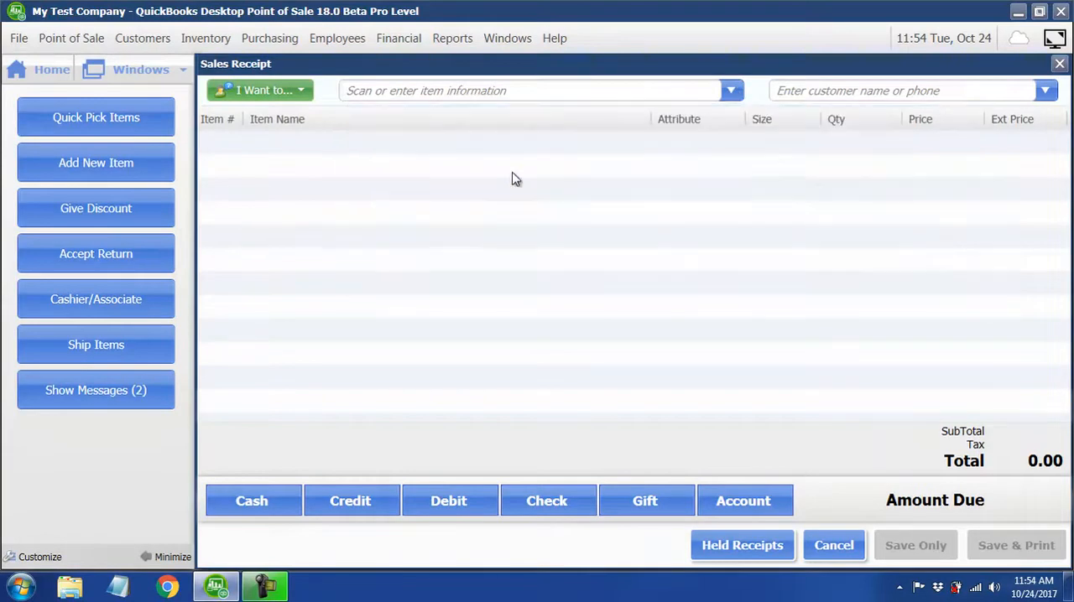
pyautogui.click(645, 500)
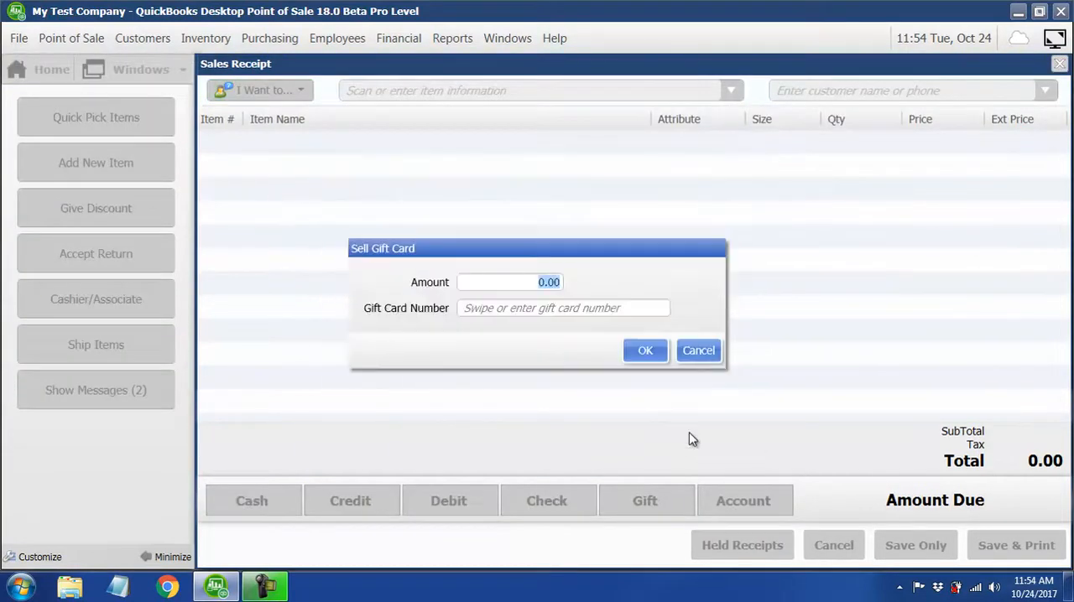
pyautogui.write('100')
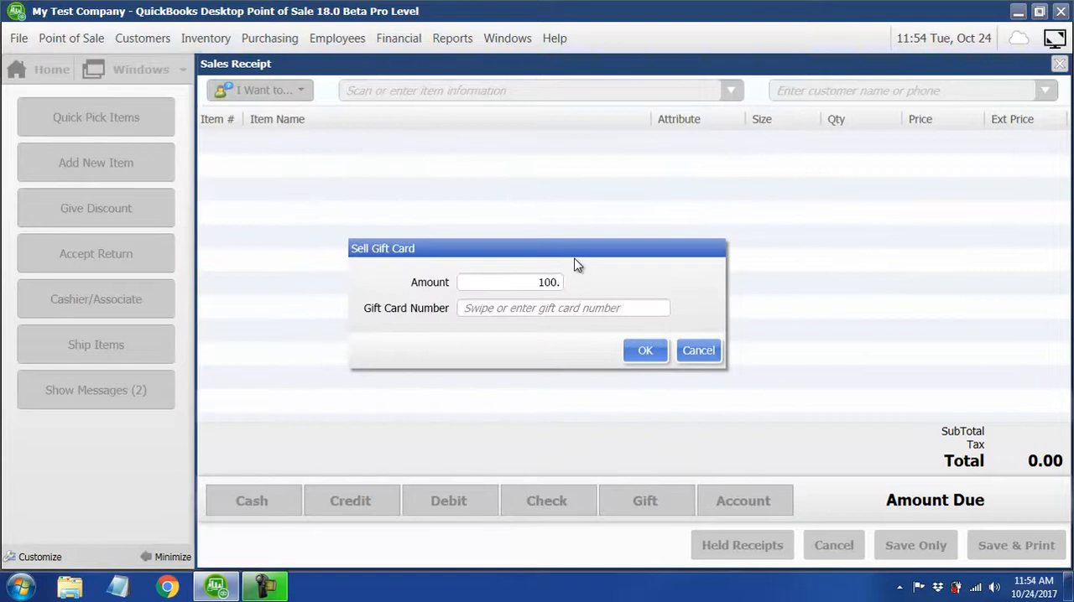
pyautogui.write('123')
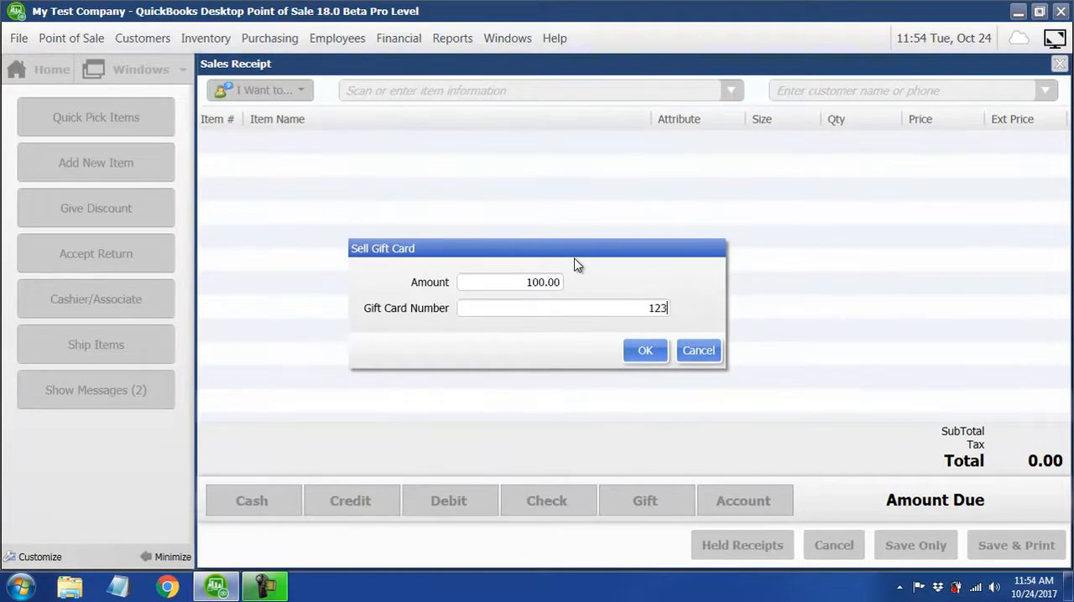
pyautogui.click(644, 351)
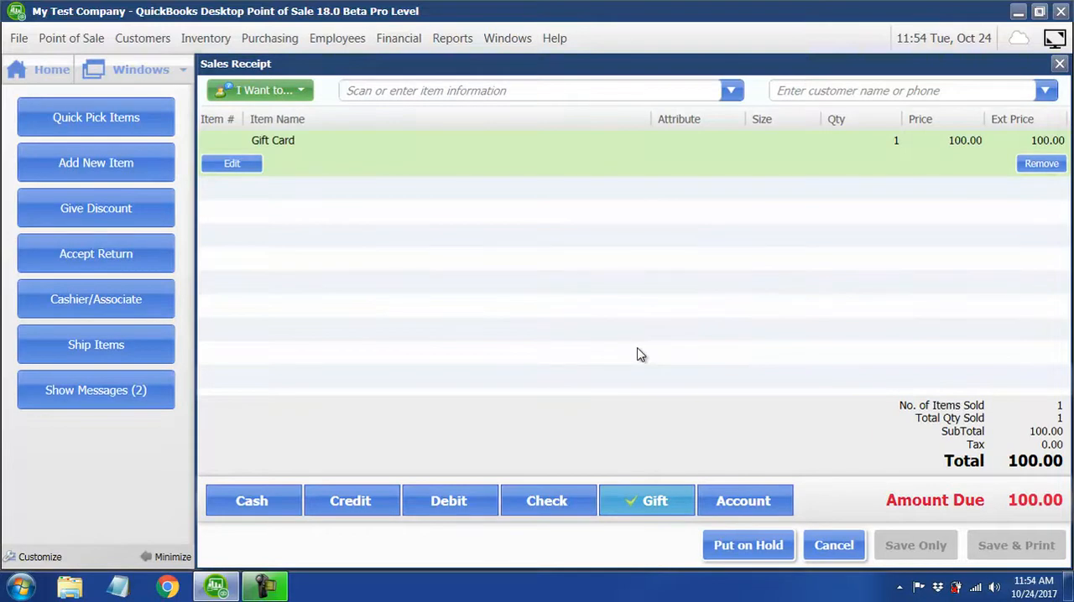
pyautogui.moveTo(827, 379)
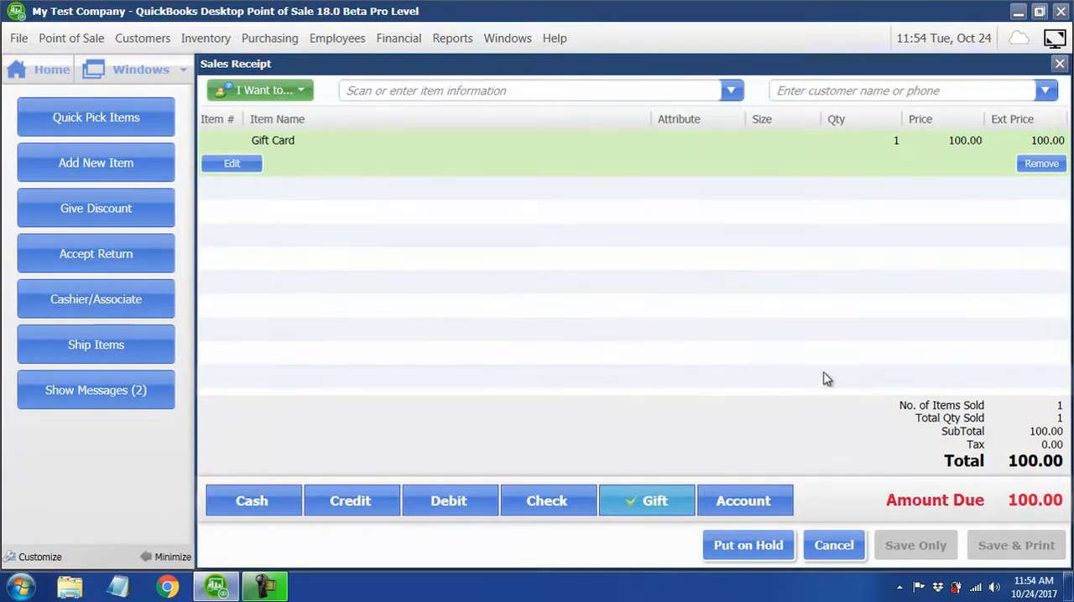
pyautogui.moveTo(749, 545)
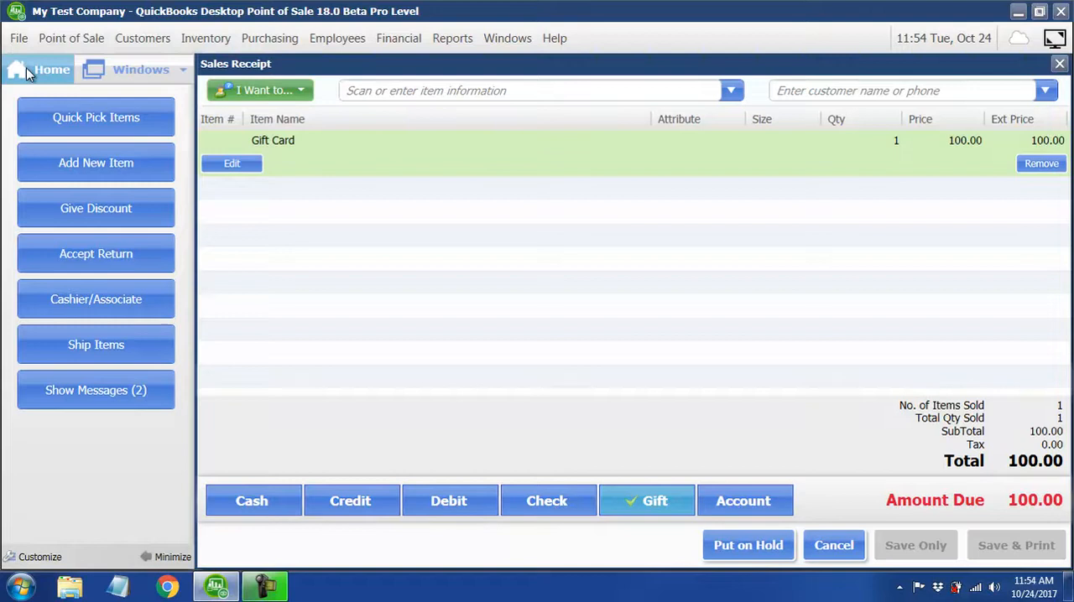
# Hold the $100.00 gift card sale, then unhold it from the Held Receipts list.
pyautogui.click(51, 69)
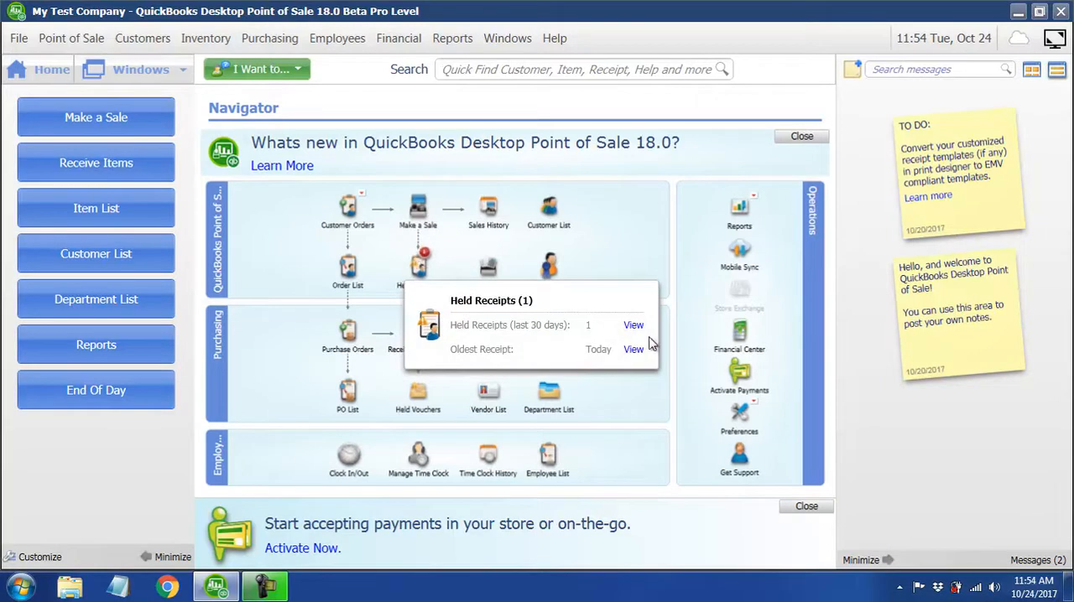
pyautogui.moveTo(641, 335)
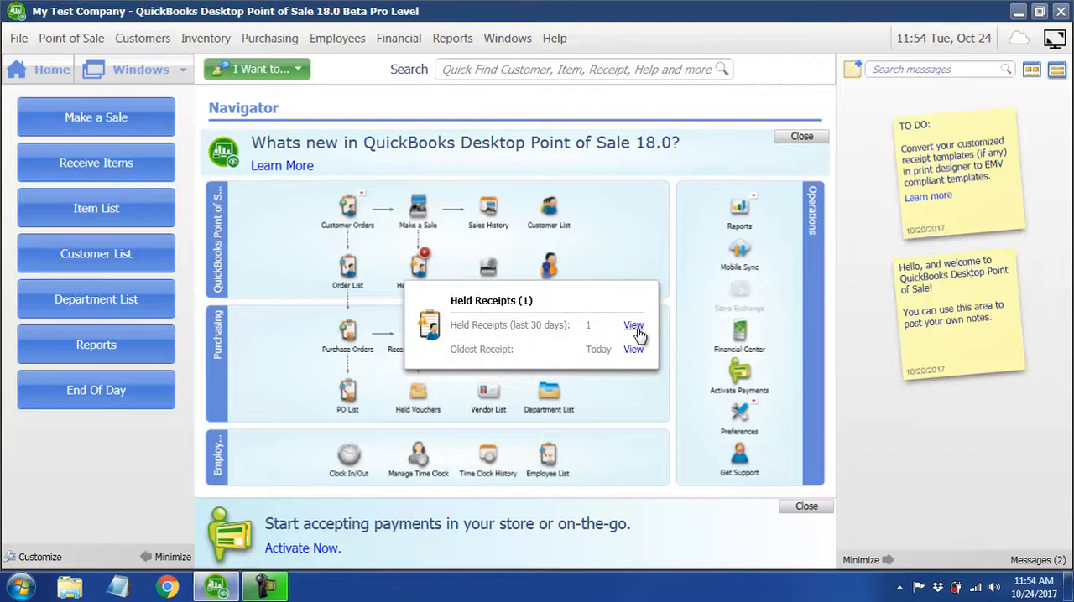
pyautogui.click(634, 326)
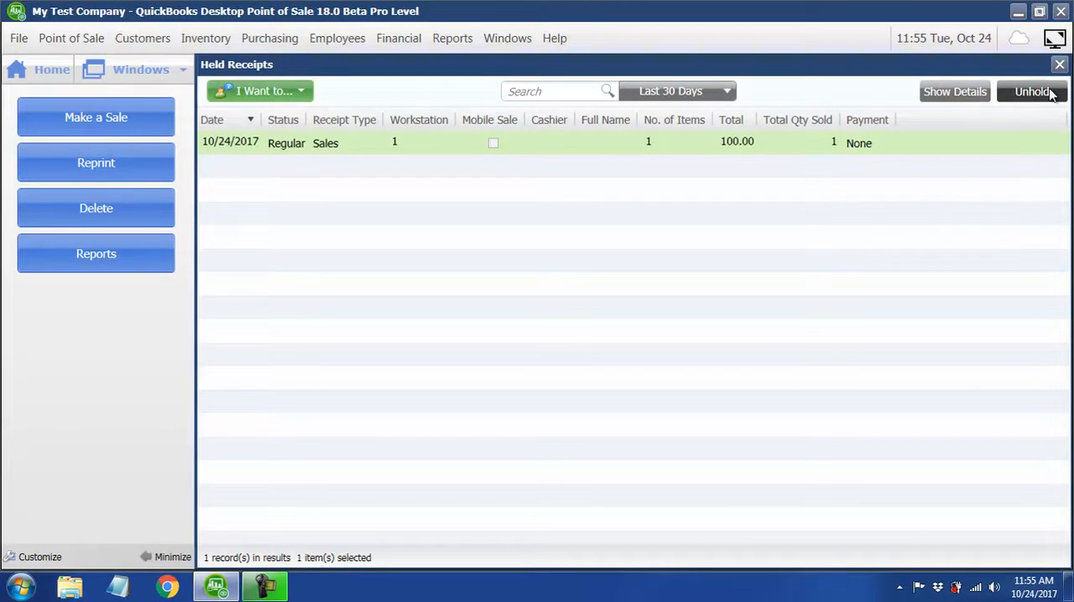
pyautogui.click(1032, 92)
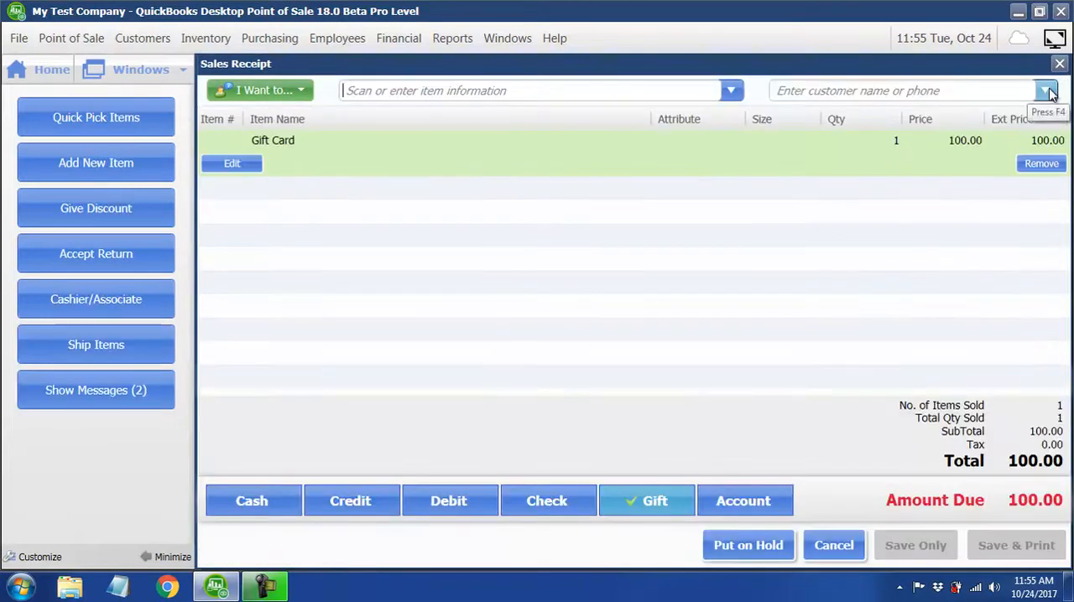